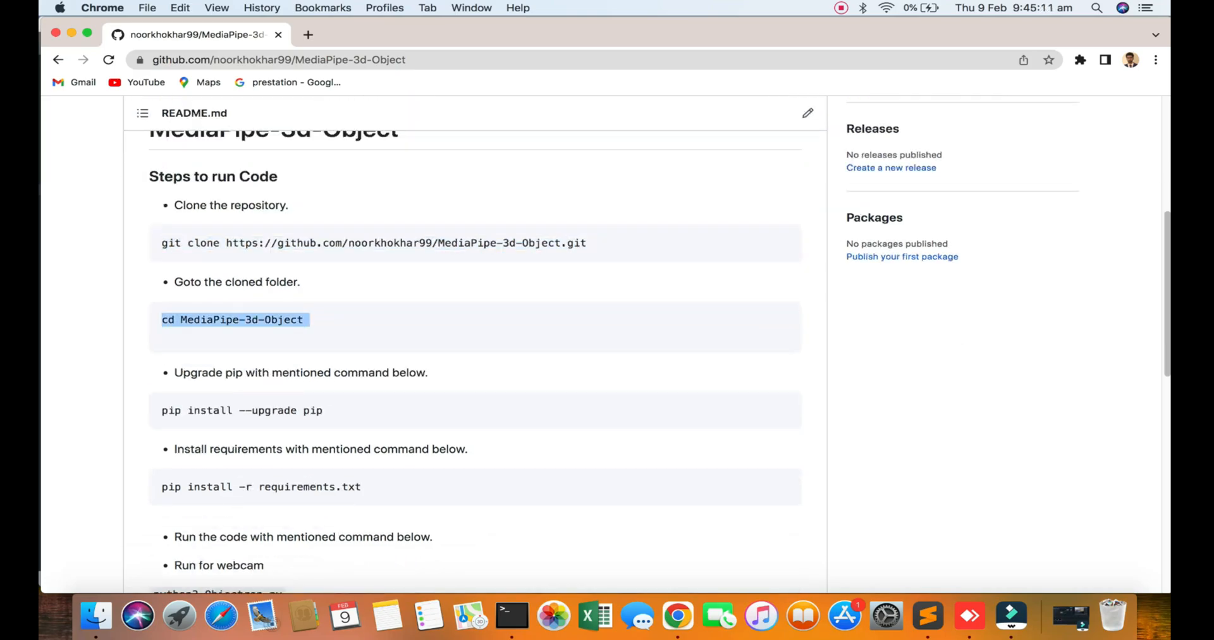
Step: Scroll the MediaPipe-3d-Object README past the clone, pip and requirements steps to 'python3 Objectron.py'
scroll(down, 3)
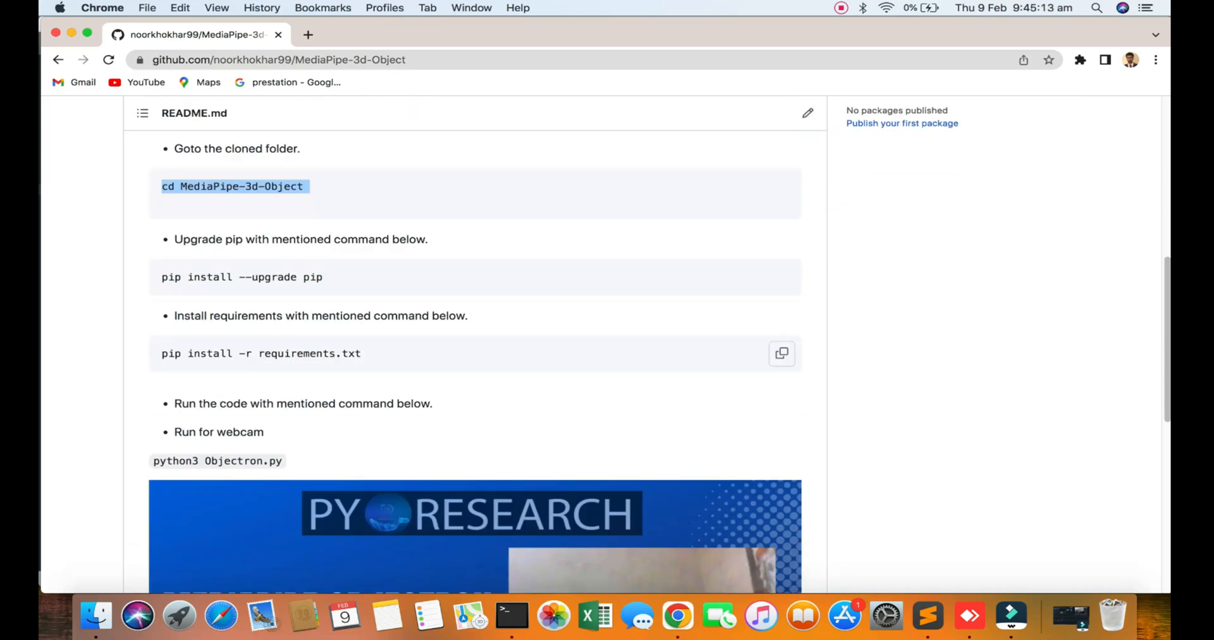
scroll(down, 3)
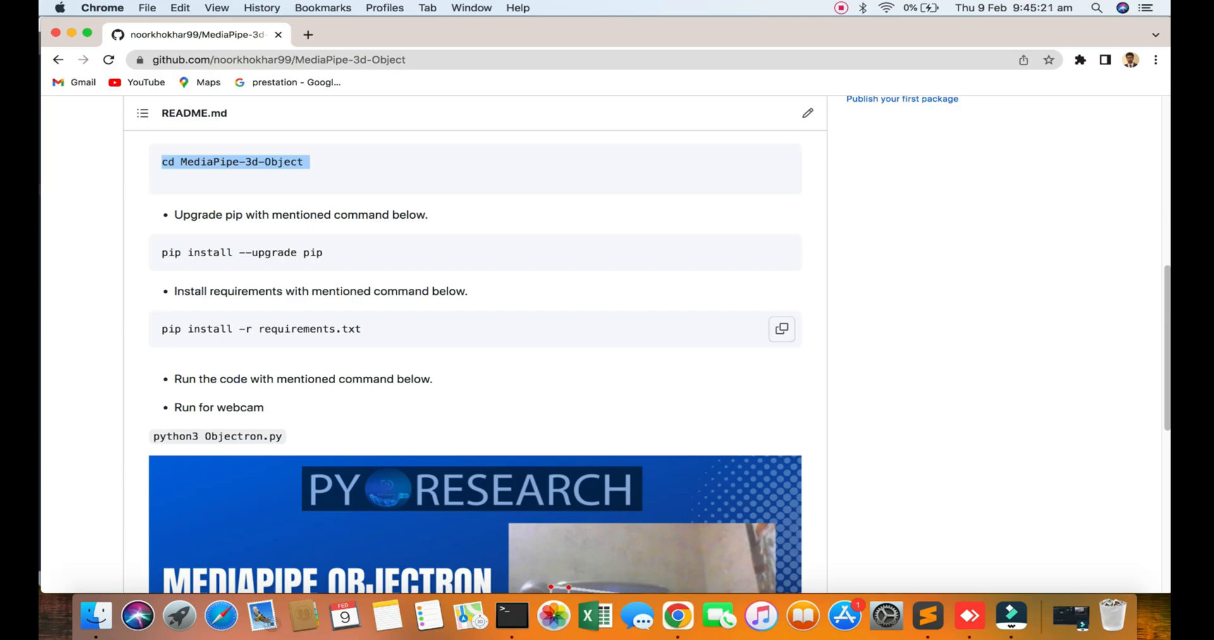
scroll(down, 3)
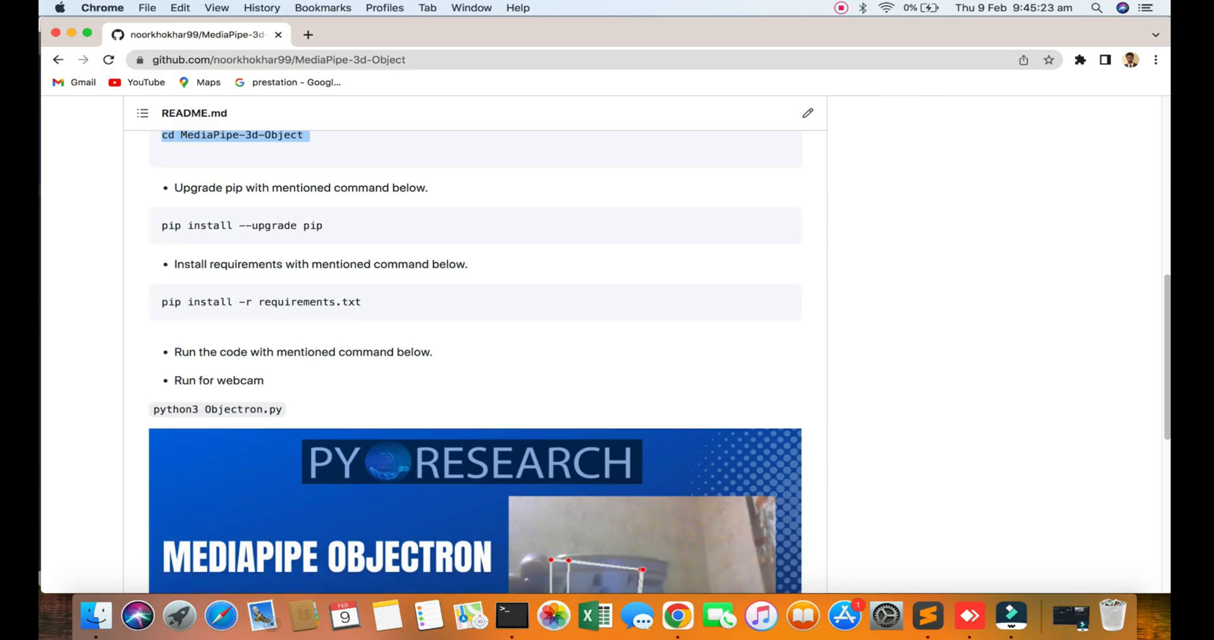
scroll(down, 3)
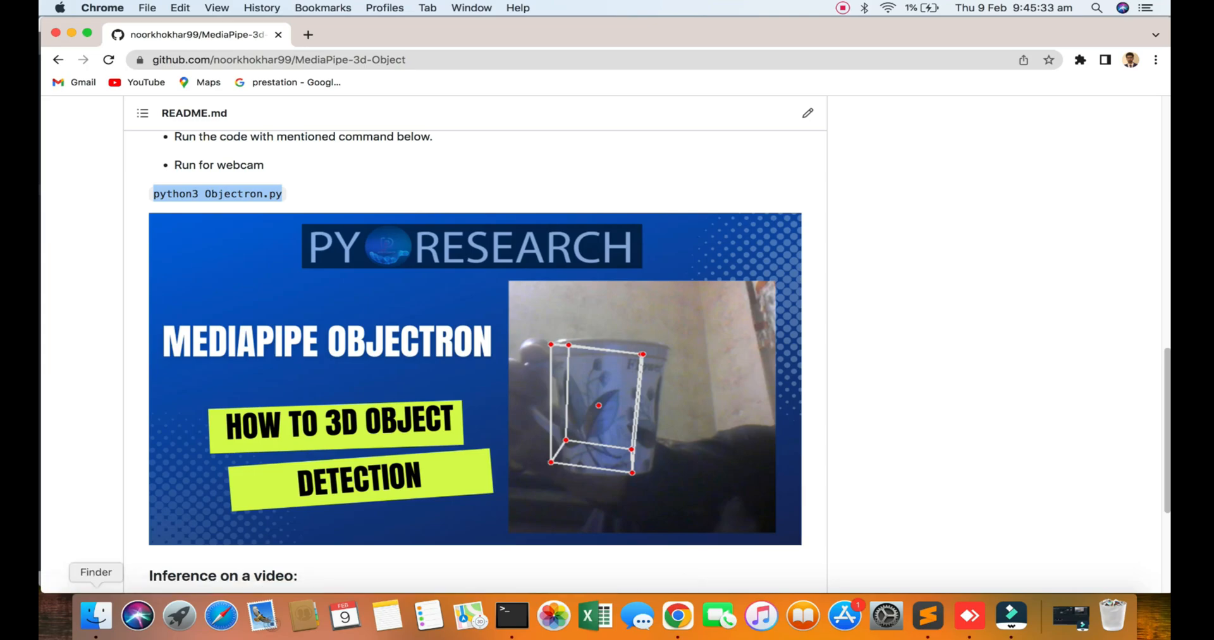
Step: Open Objectron.py from the Desktop in Sublime Text via Finder's Open With menu
click(96, 617)
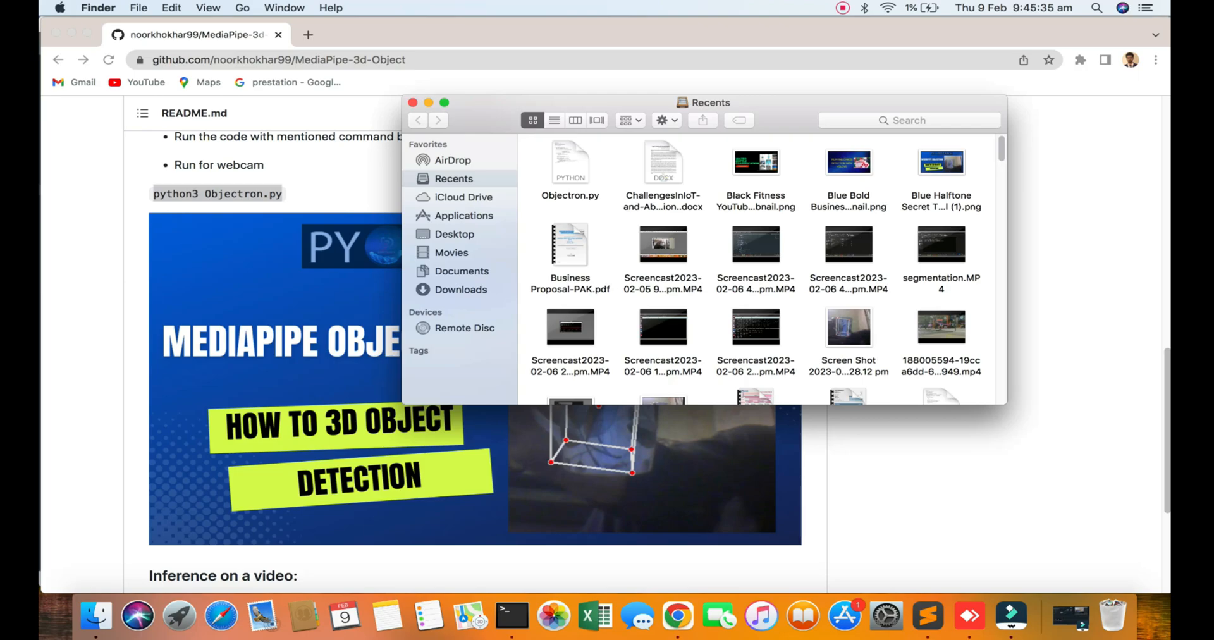
click(454, 234)
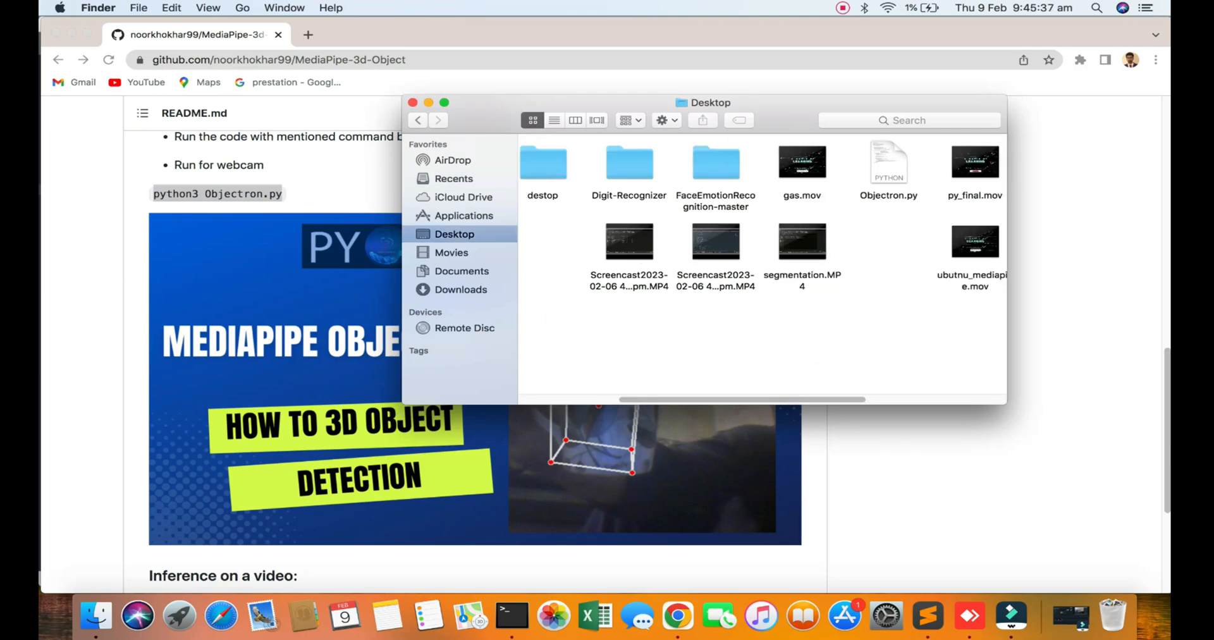
right_click(889, 161)
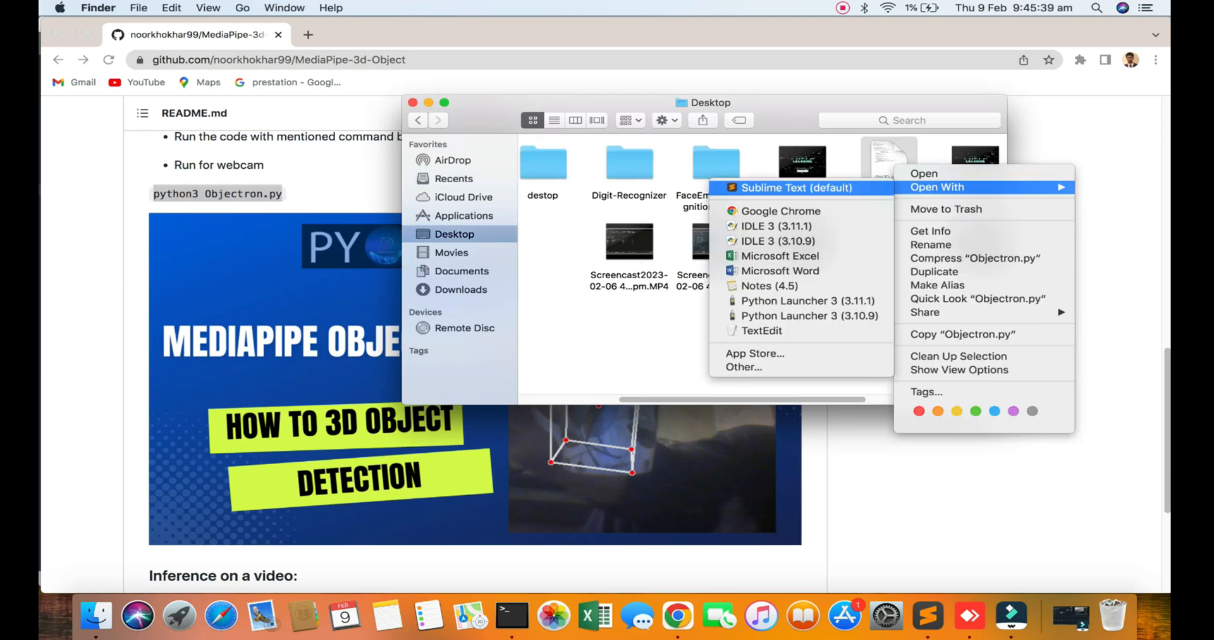
click(774, 187)
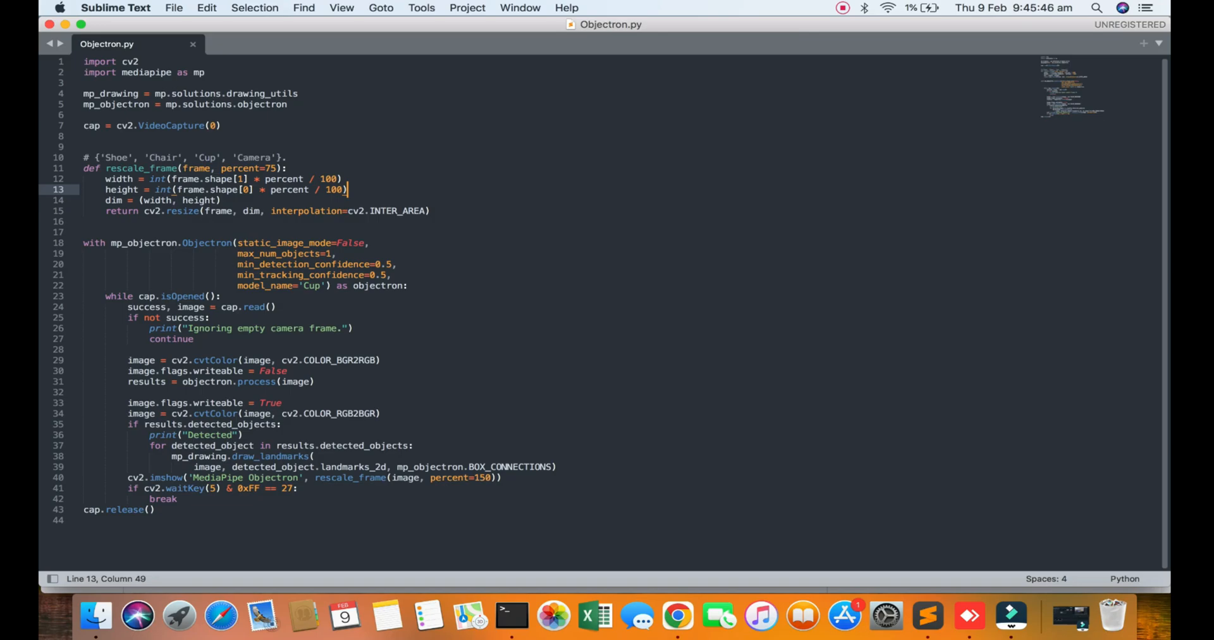
click(219, 125)
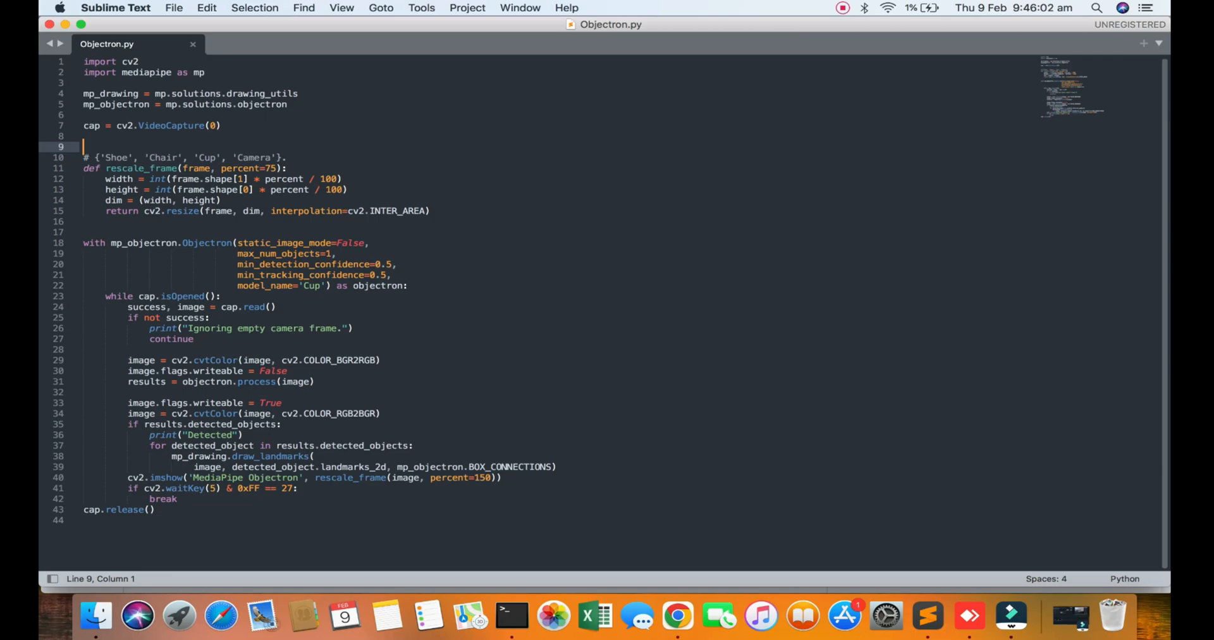
double_click(350, 478)
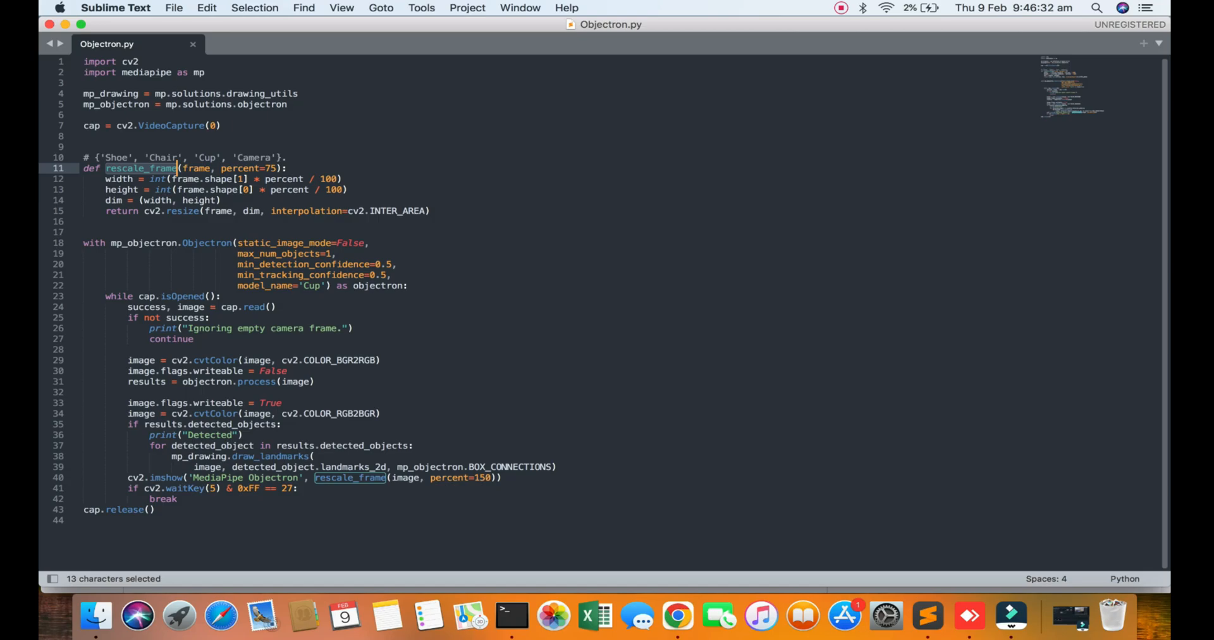
click(62, 7)
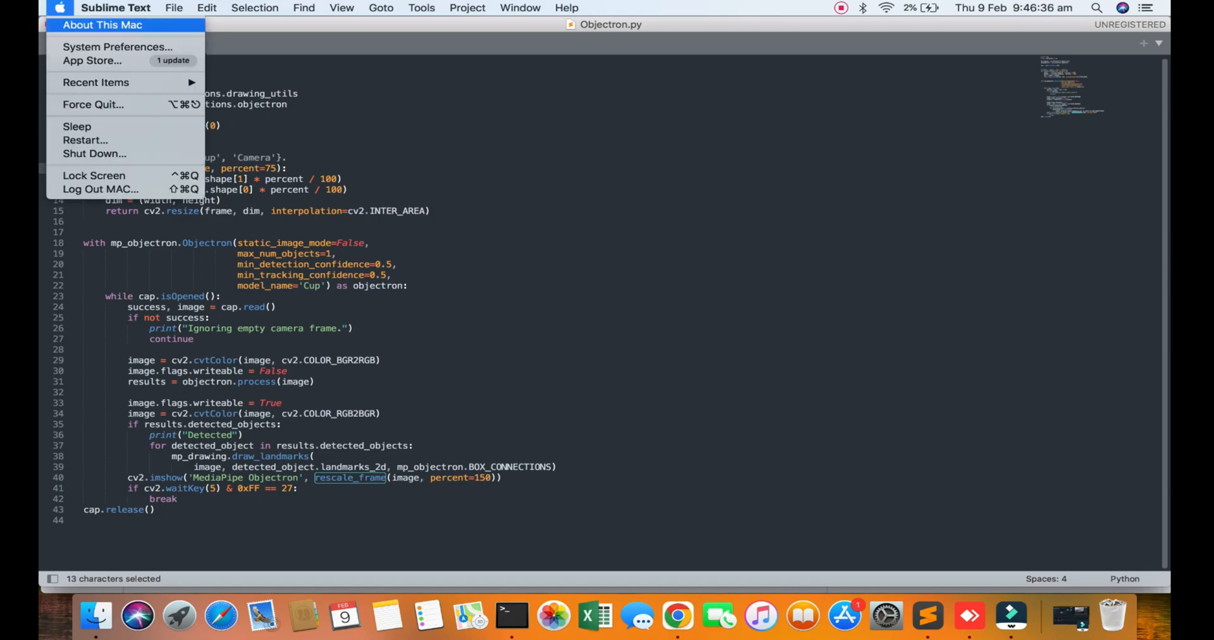
Step: View the About This Mac overview (macOS High Sierra 10.13.6, MacBook Pro 2013), then close it
click(101, 24)
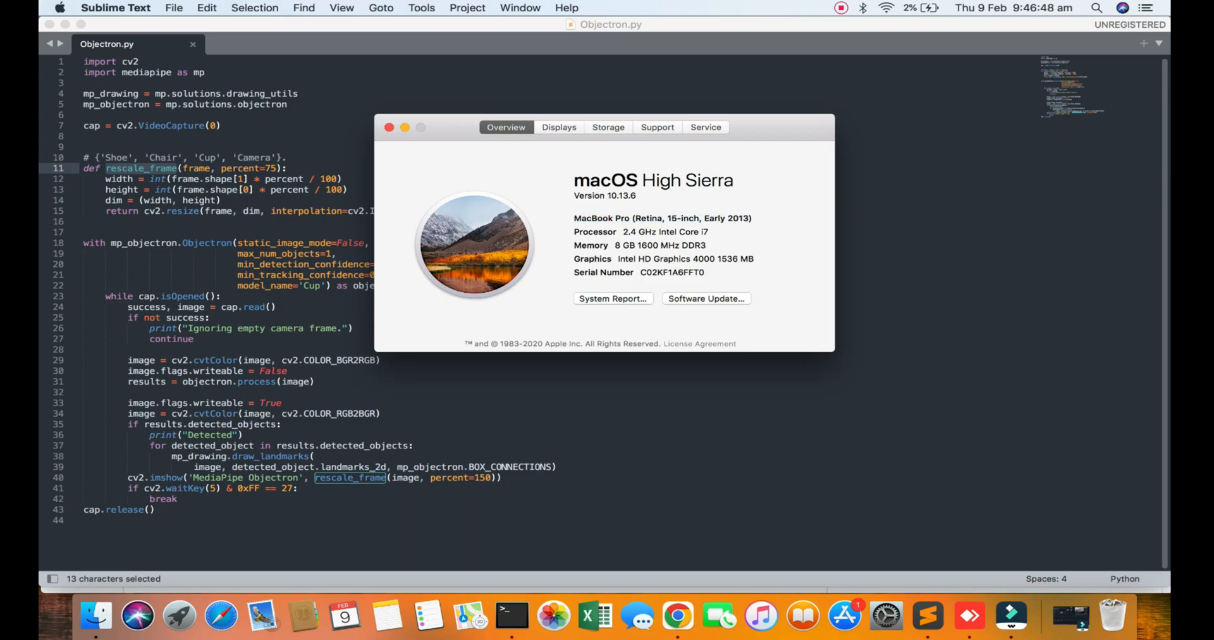
click(927, 617)
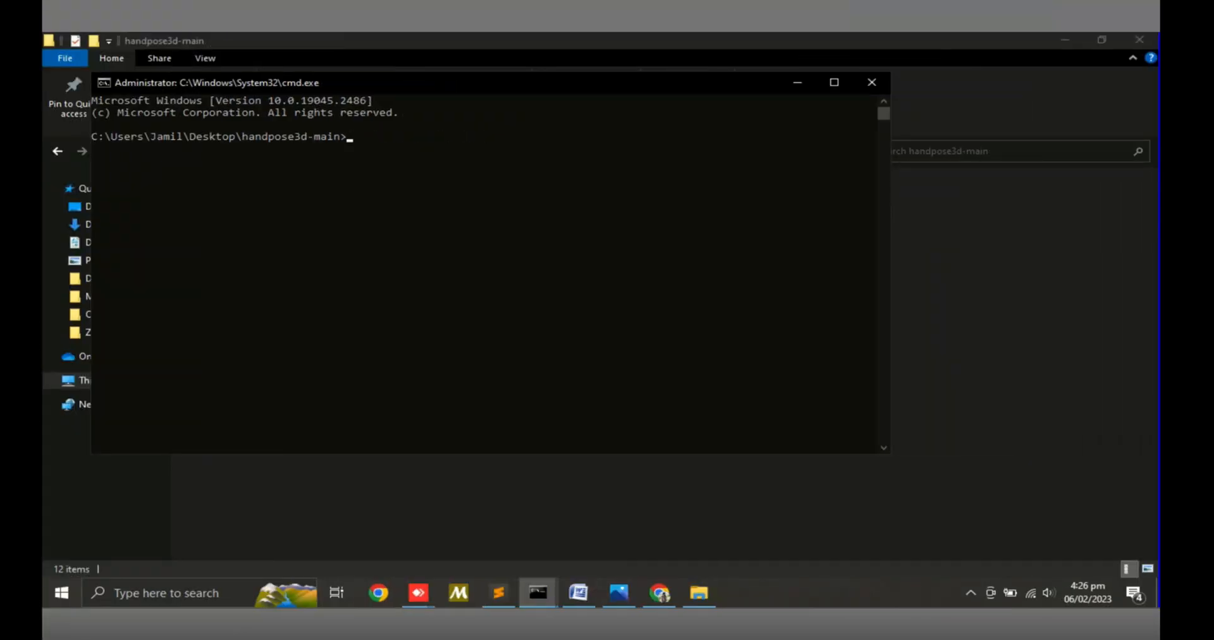
Step: Open show_3d_hands.py in Sublime Text, scroll its 3D plotting code, then return to cmd
click(699, 593)
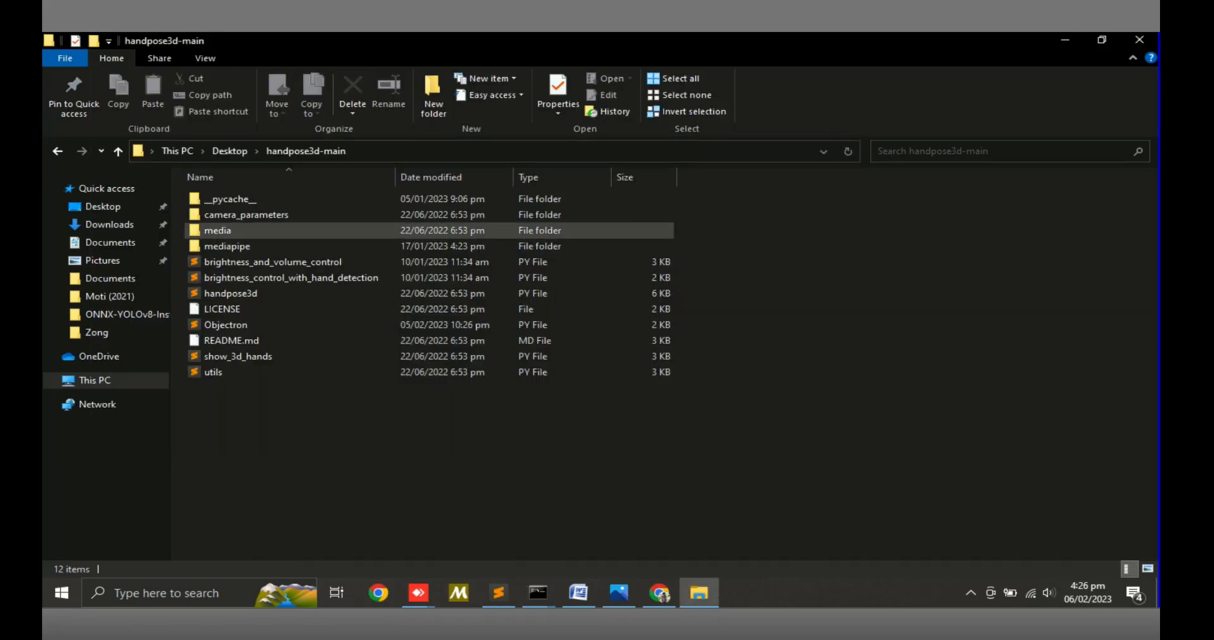
right_click(229, 356)
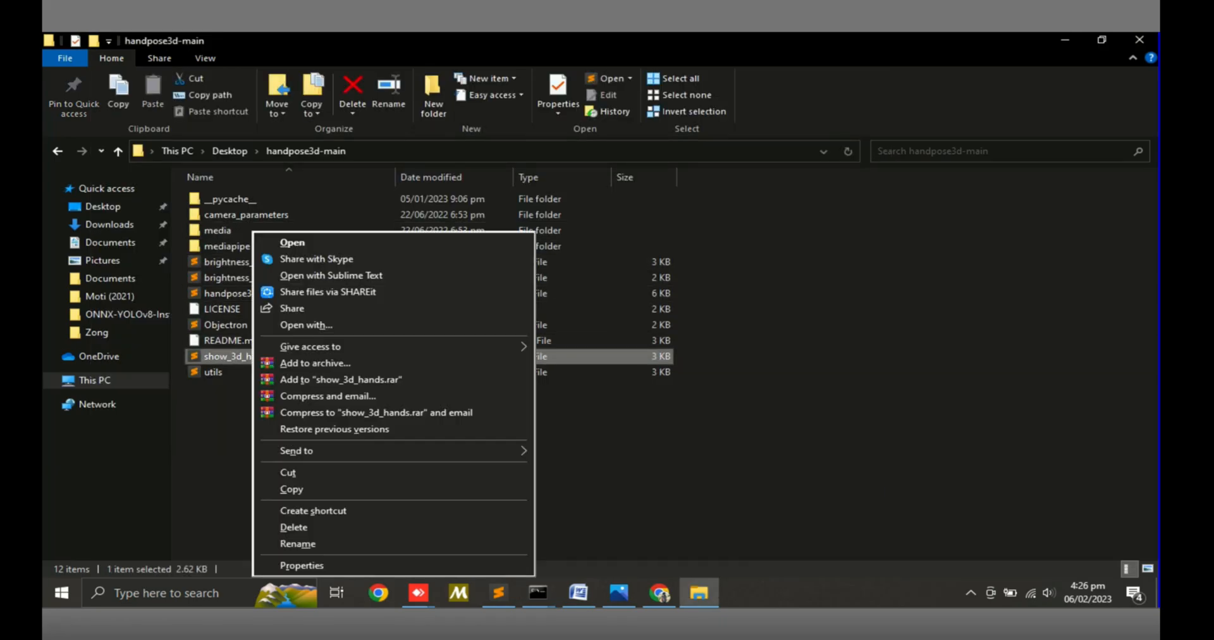
click(331, 275)
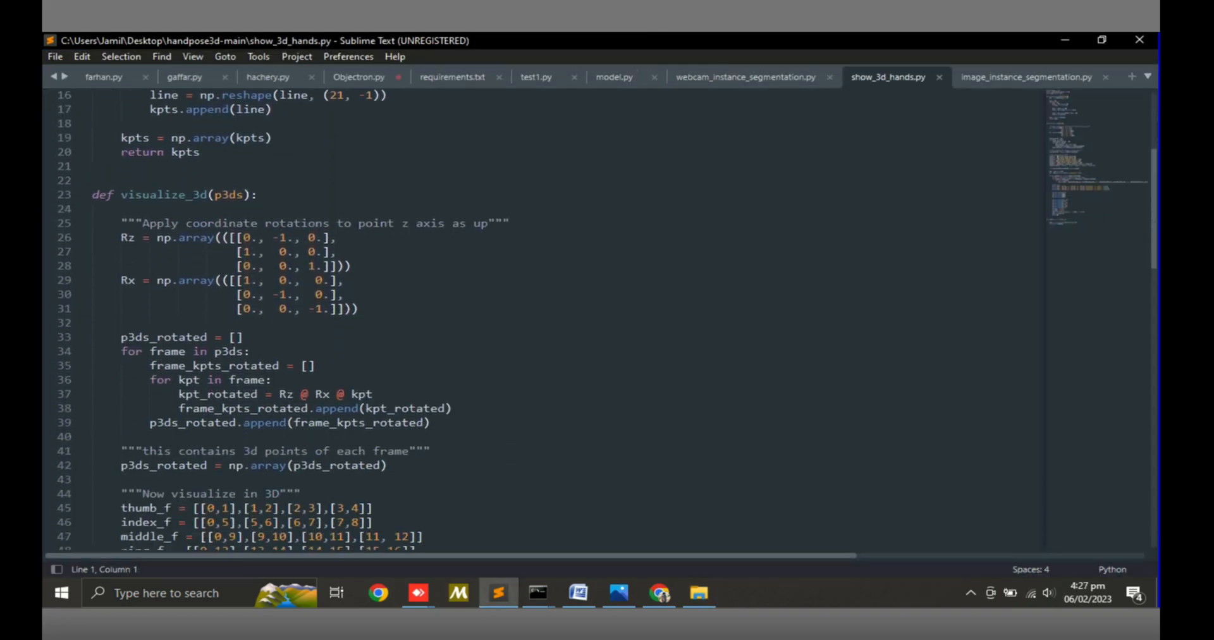
scroll(down, 3)
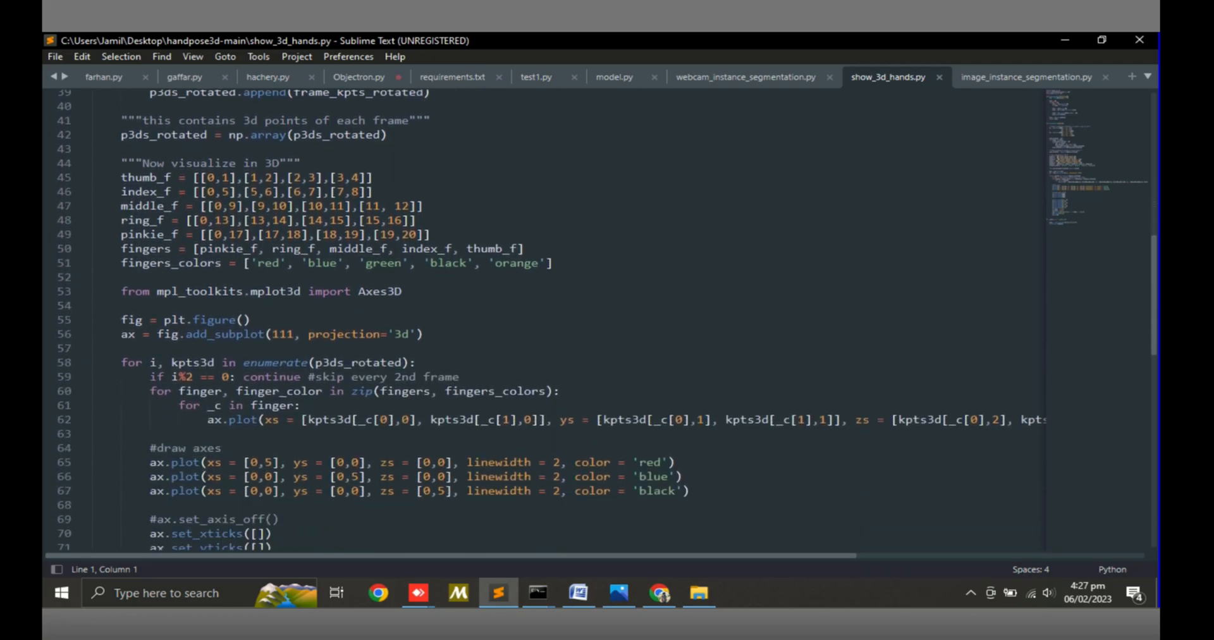
scroll(down, 3)
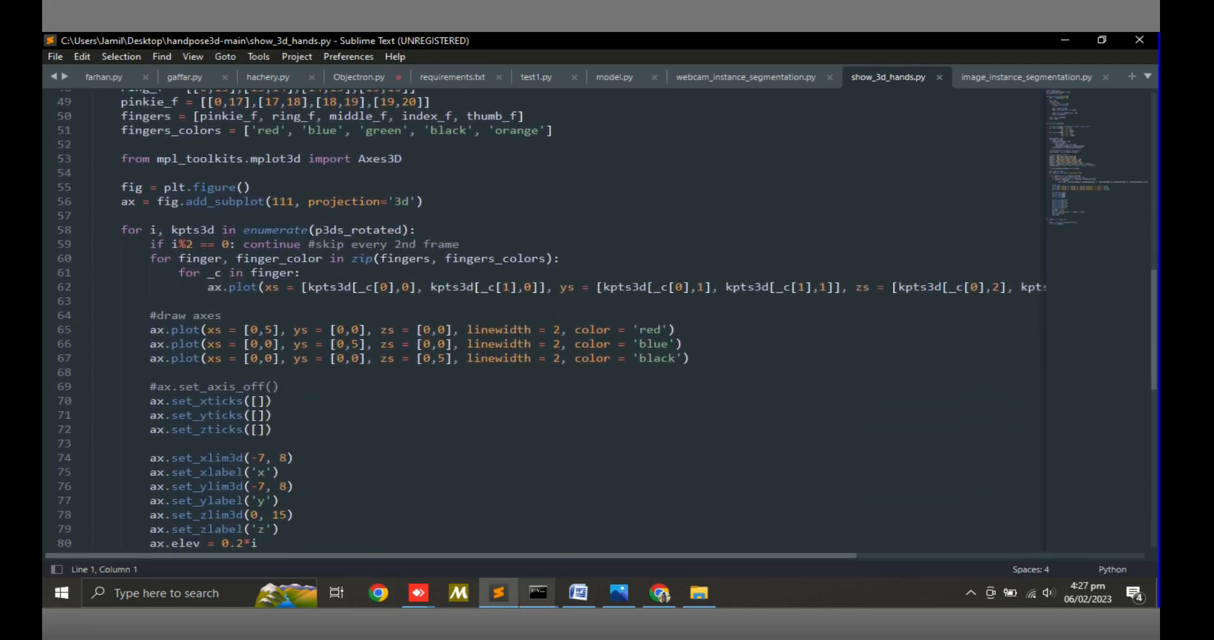
click(537, 593)
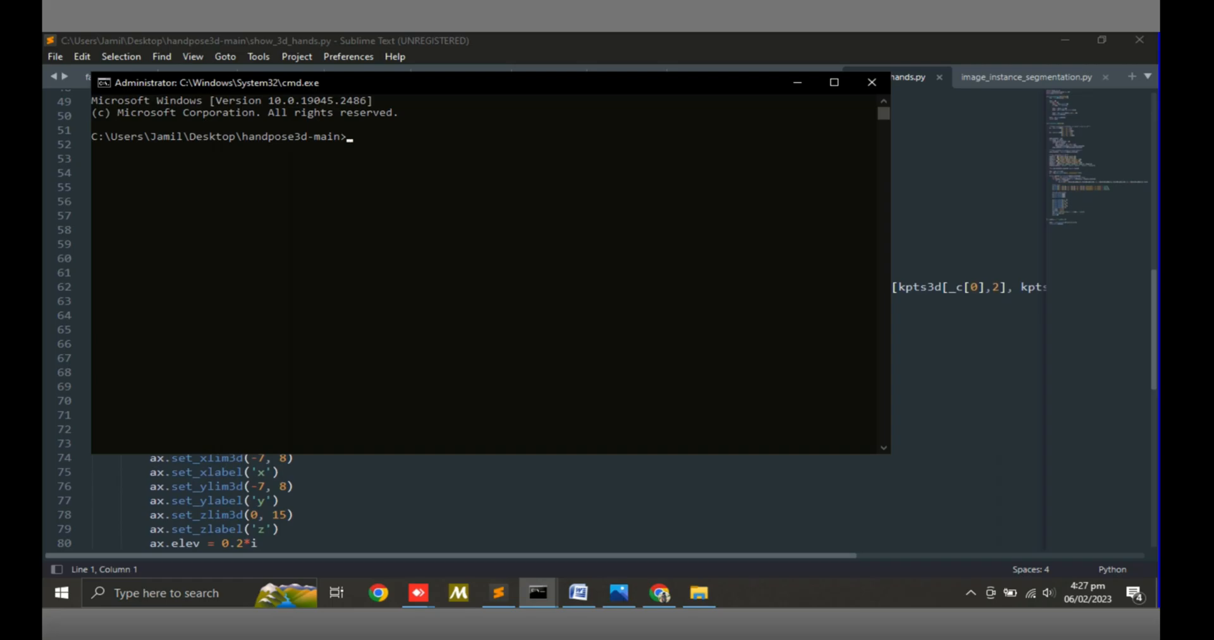
Step: Type 'python Objectron.py' at the handpose3d-main command prompt without running it
text(pyth)
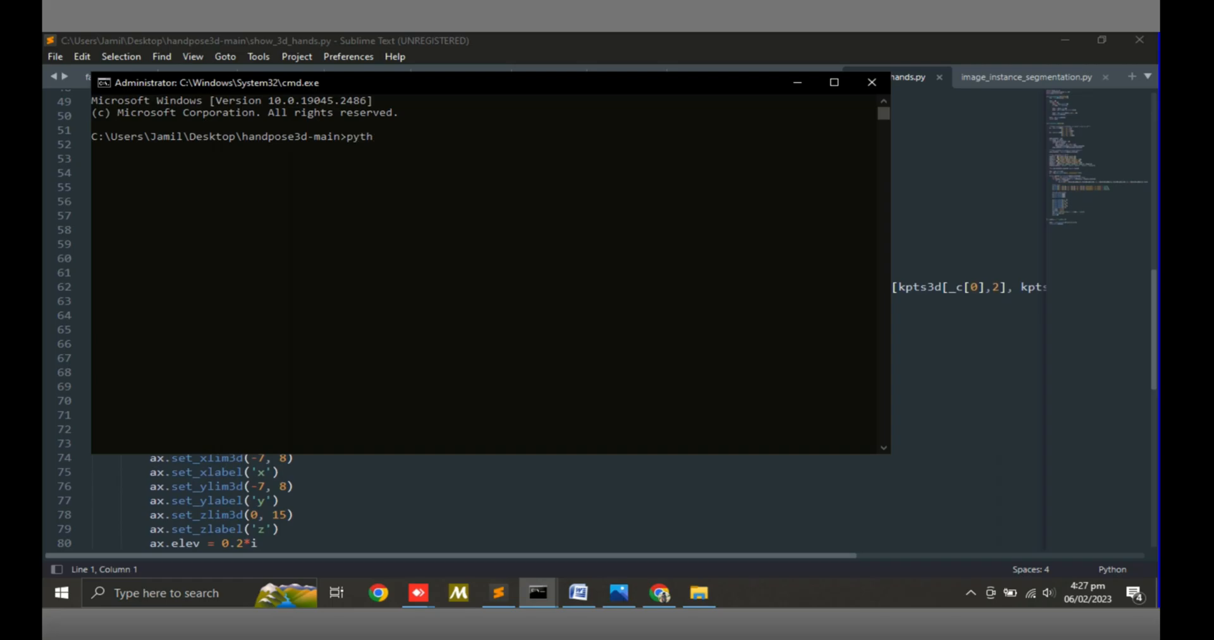
text(on)
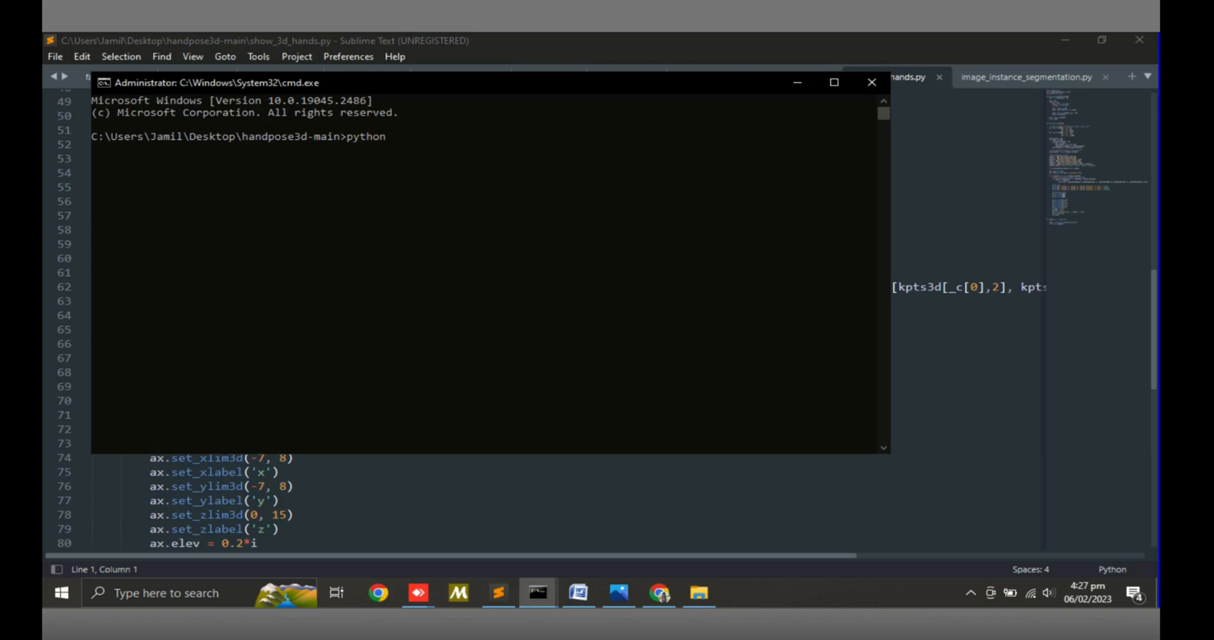
text(Objectron.py)
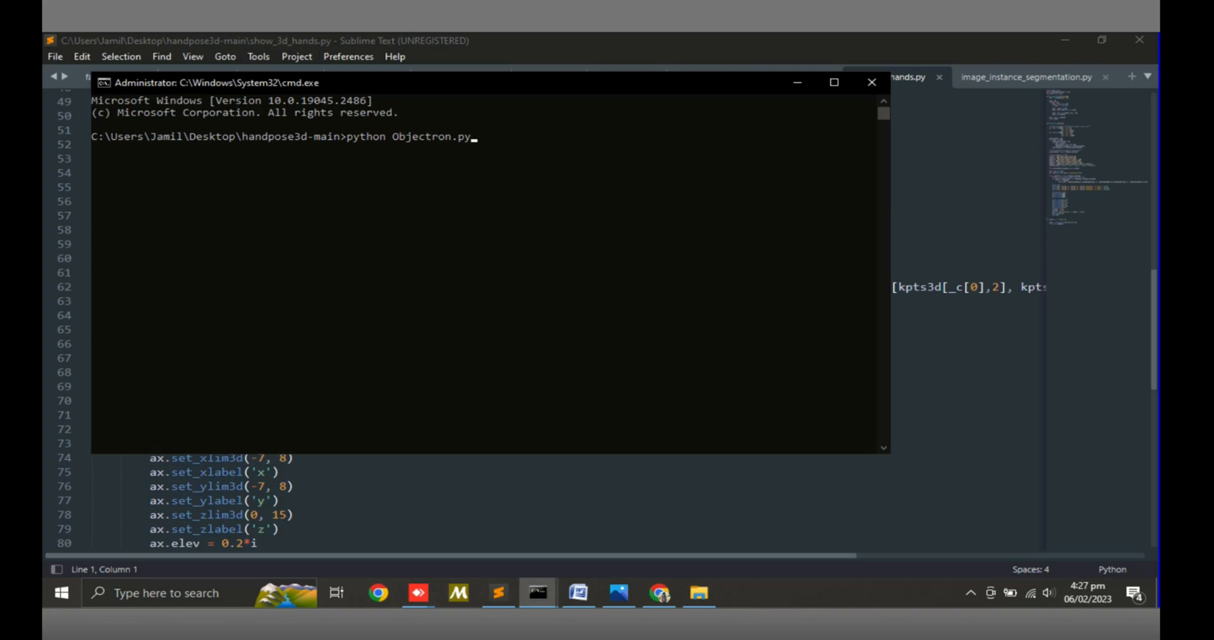